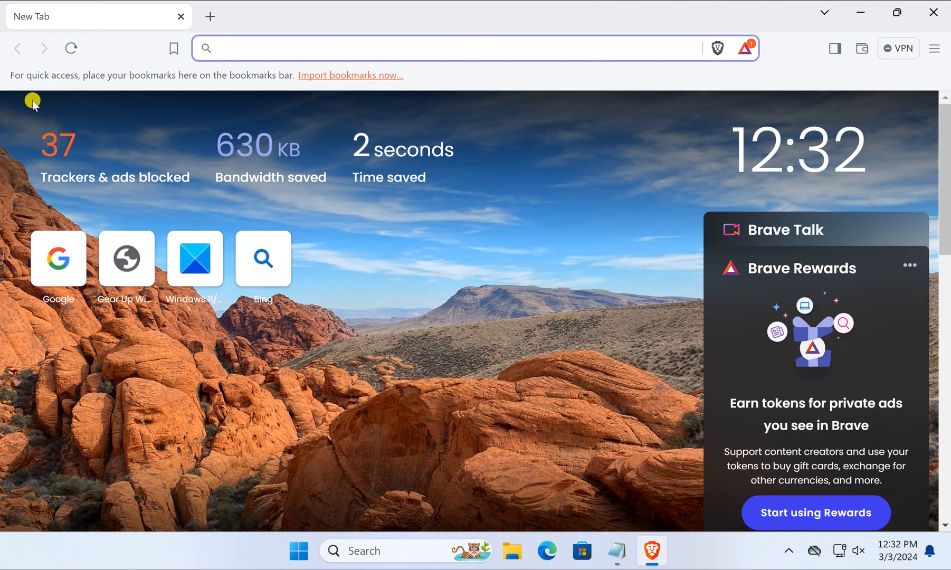
Close the Google tab, reopen a closed tab from the title-bar context menu, then close it again
{"action": "left_click", "coordinate": [58, 258]}
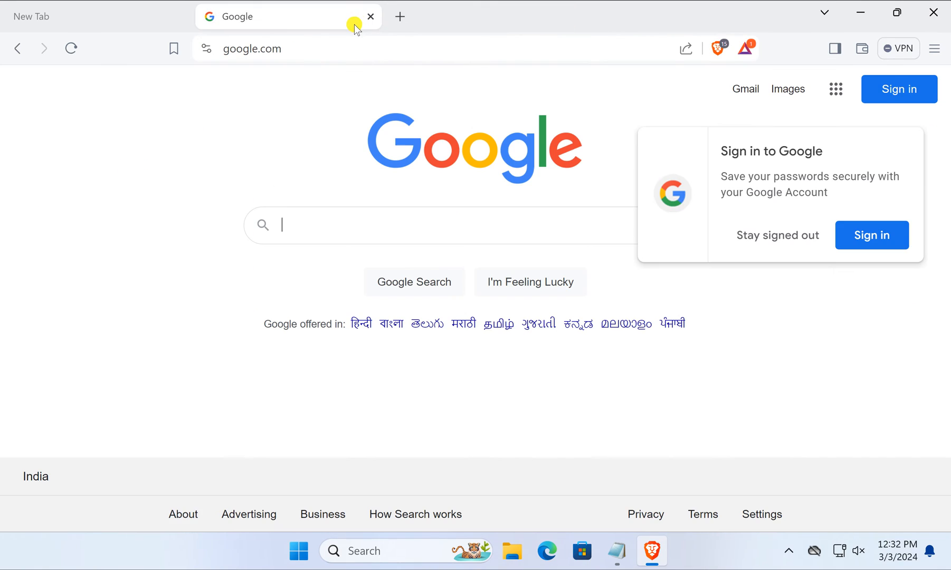
{"action": "left_click", "coordinate": [371, 16]}
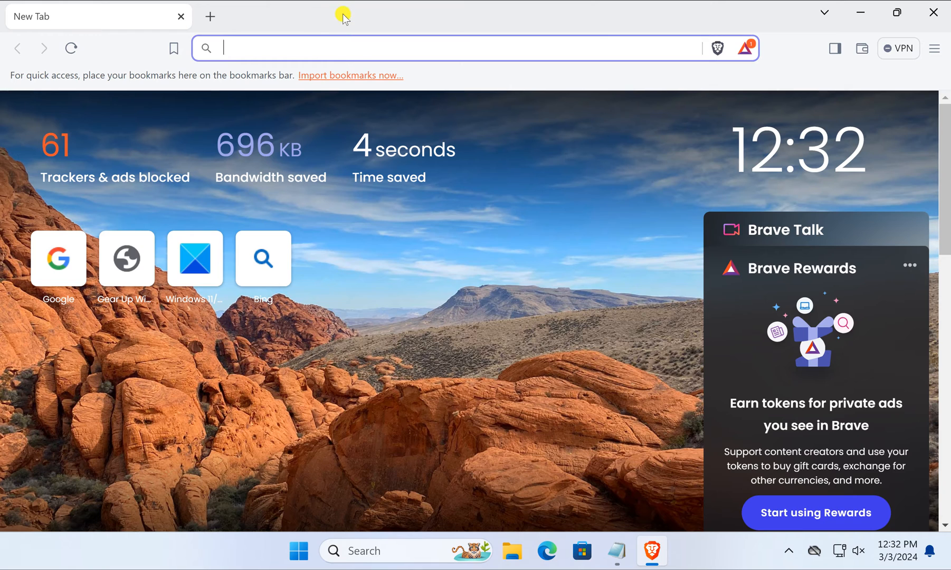
{"action": "mouse_move", "coordinate": [512, 9]}
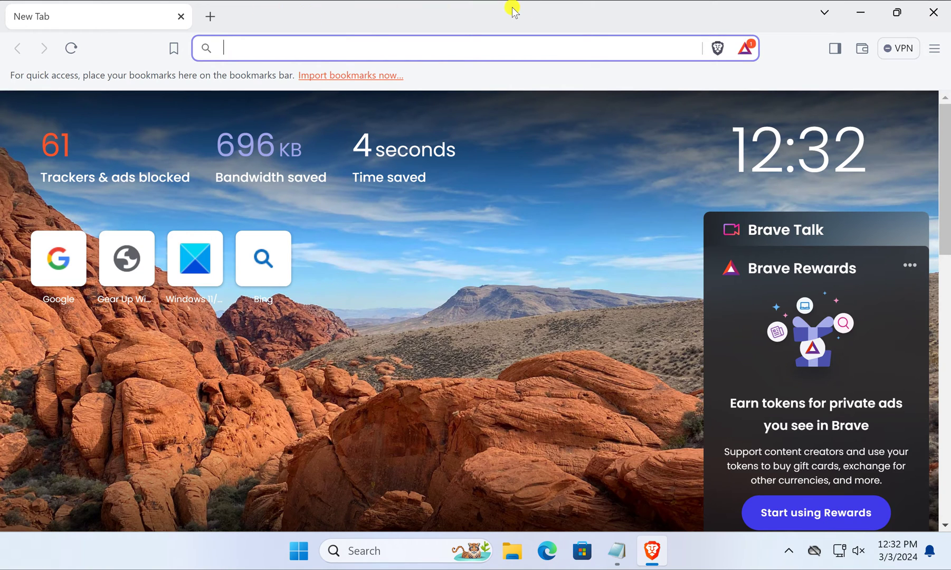
{"action": "right_click", "coordinate": [511, 9]}
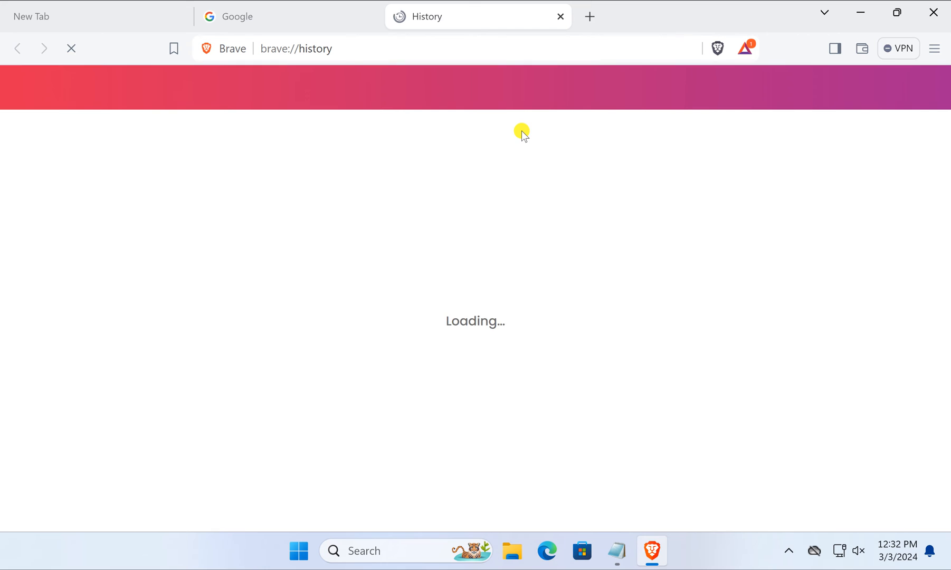
{"action": "left_click", "coordinate": [560, 17]}
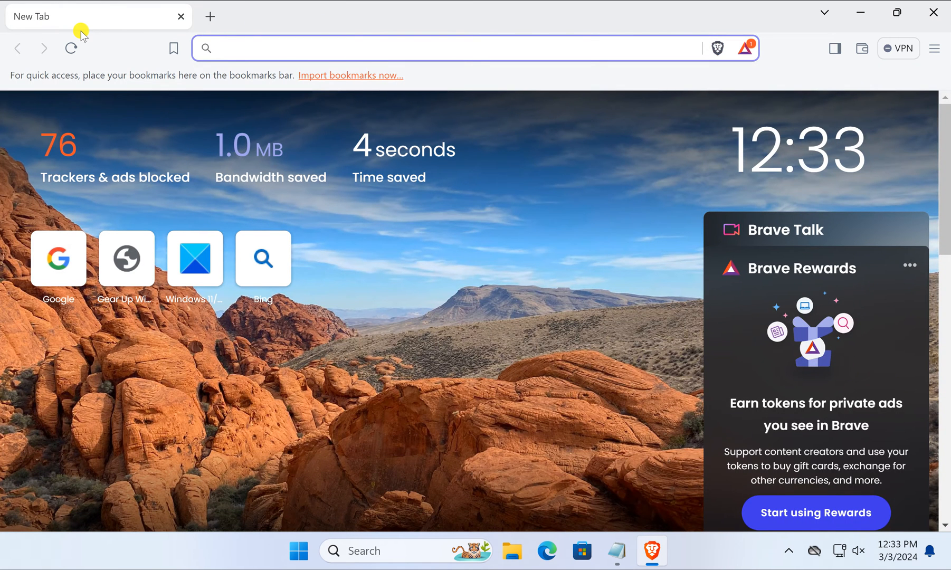
{"action": "mouse_move", "coordinate": [83, 32]}
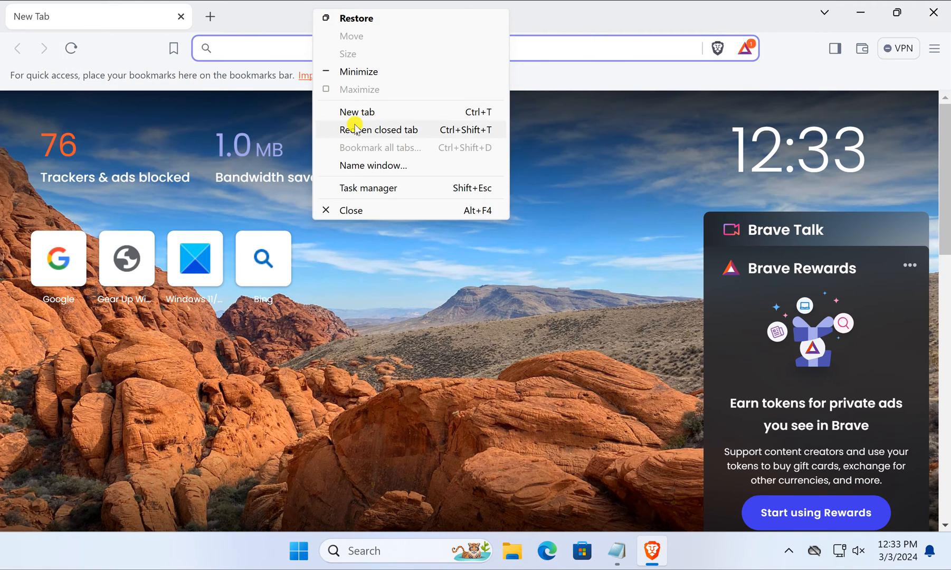
{"action": "mouse_move", "coordinate": [349, 115]}
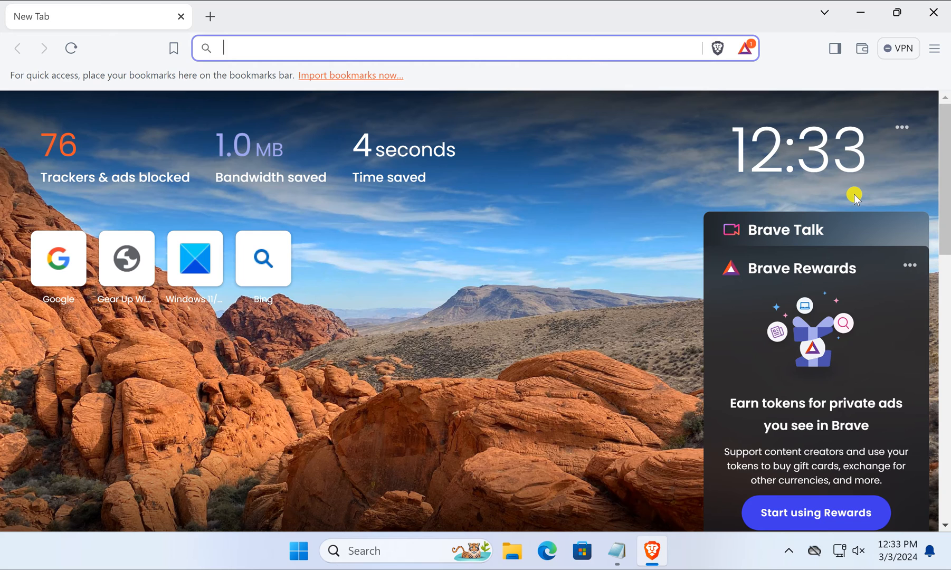
{"action": "mouse_move", "coordinate": [933, 50]}
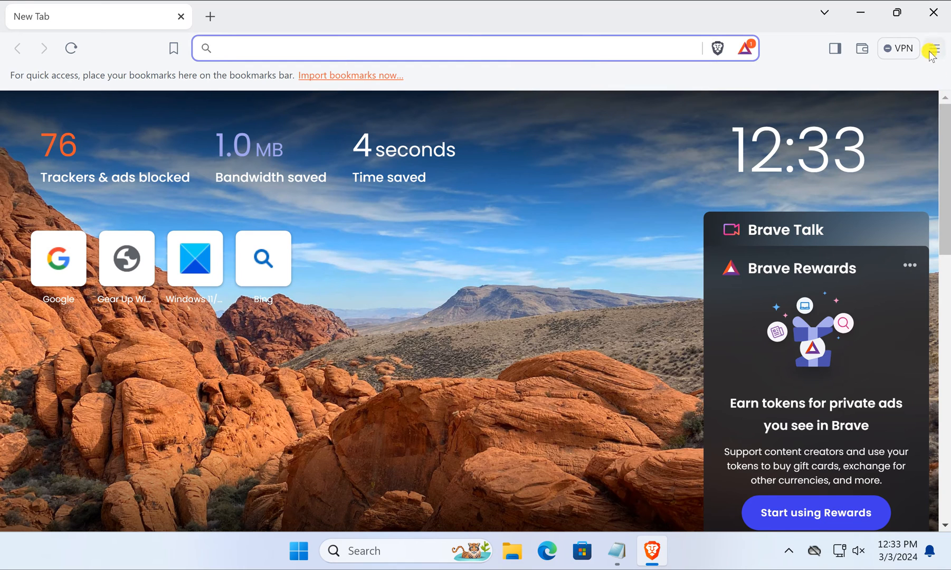
Go to the full browsing History page from the main menu
{"action": "left_click", "coordinate": [934, 48]}
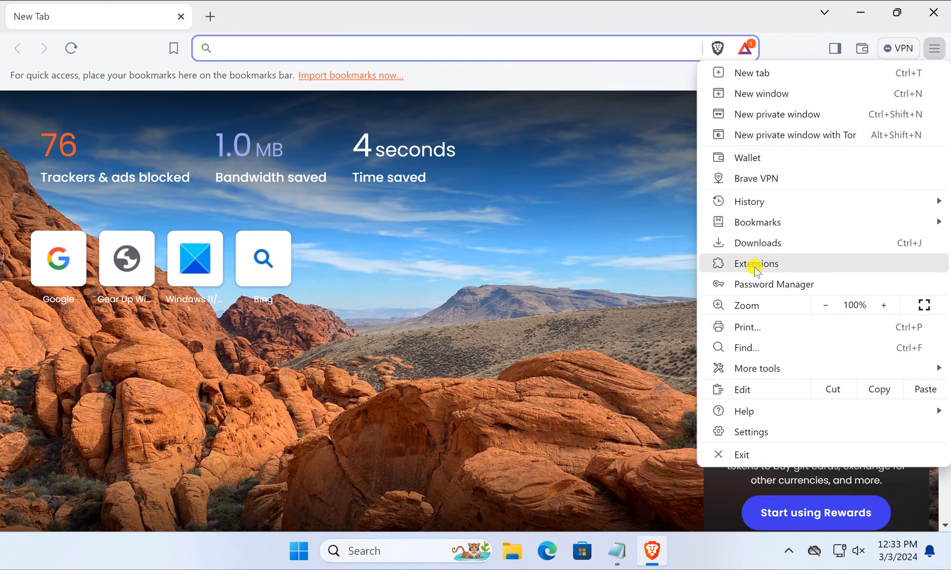
{"action": "mouse_move", "coordinate": [771, 208]}
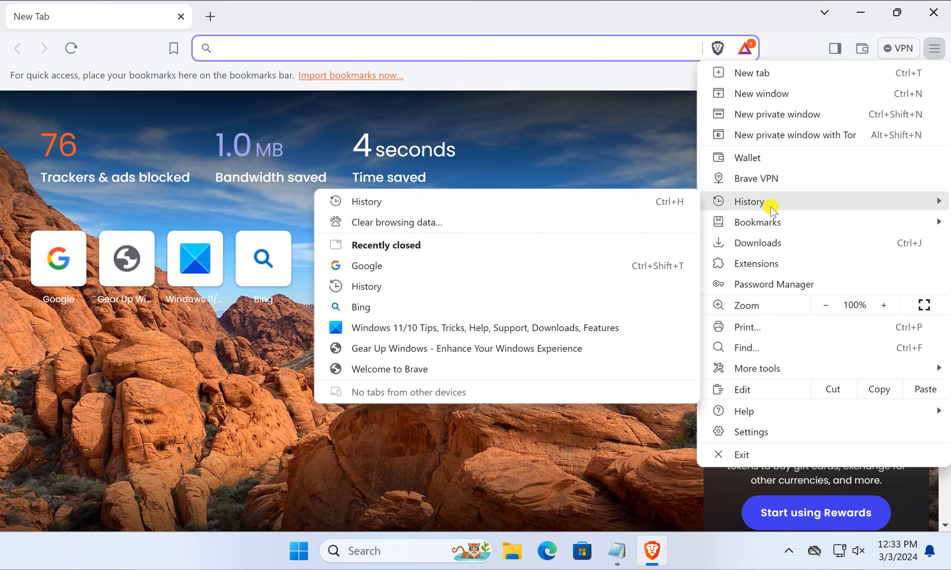
{"action": "left_click", "coordinate": [749, 201]}
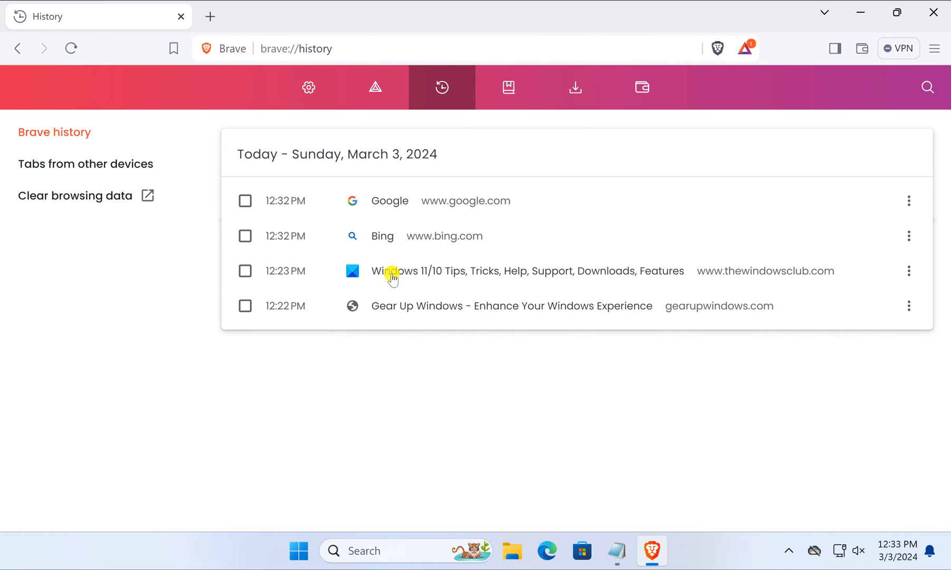
{"action": "mouse_move", "coordinate": [393, 274]}
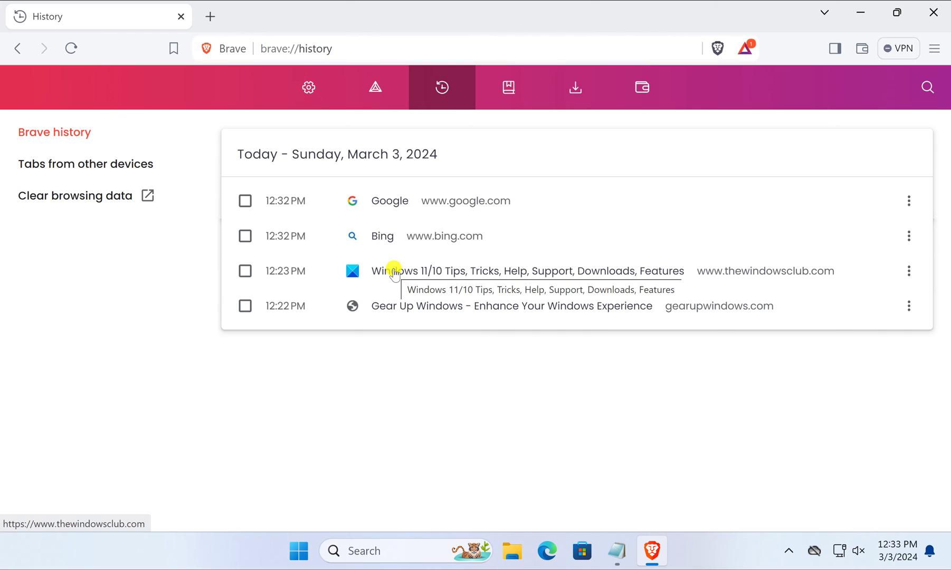
{"action": "mouse_move", "coordinate": [468, 48]}
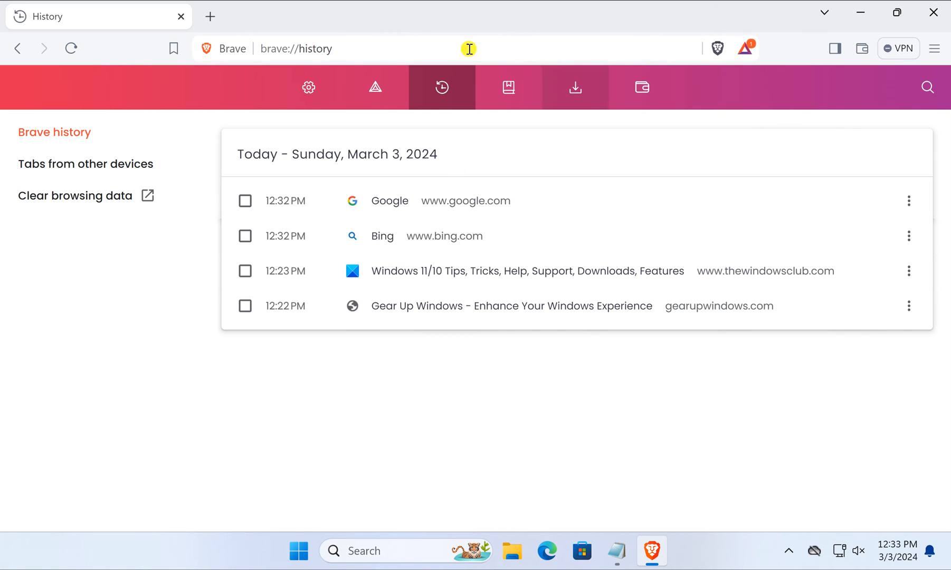
{"action": "mouse_move", "coordinate": [416, 17]}
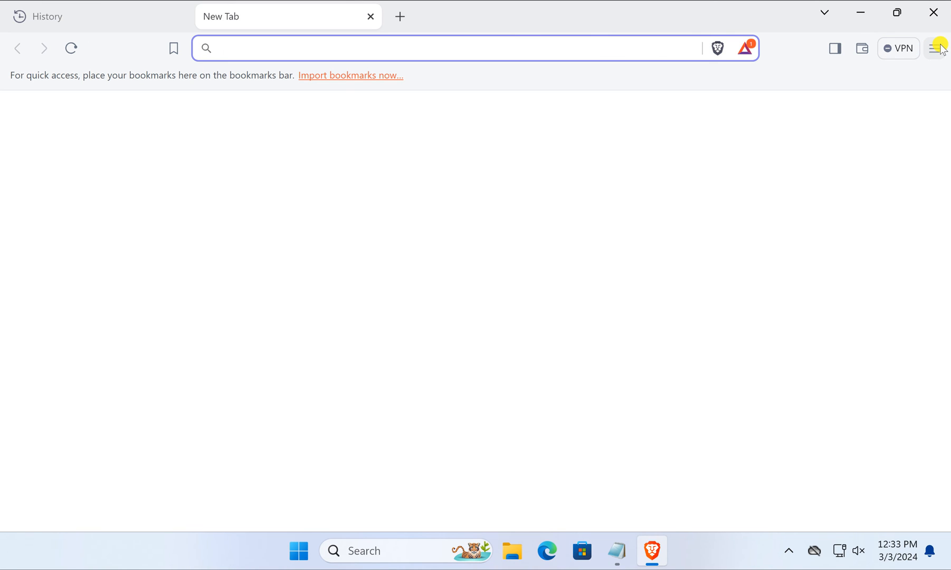
Return to the History page listing today's visits via the main menu
{"action": "left_click", "coordinate": [933, 48]}
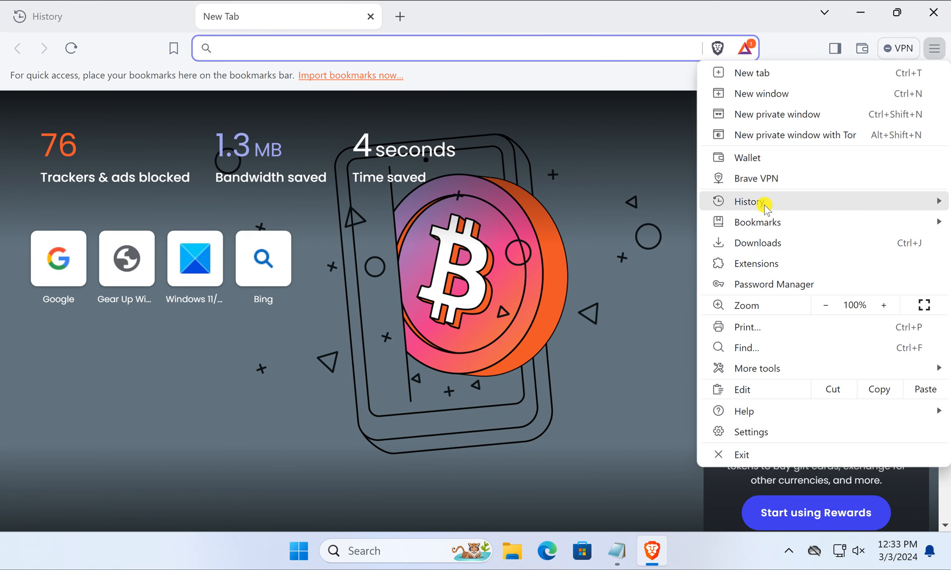
{"action": "left_click", "coordinate": [747, 201]}
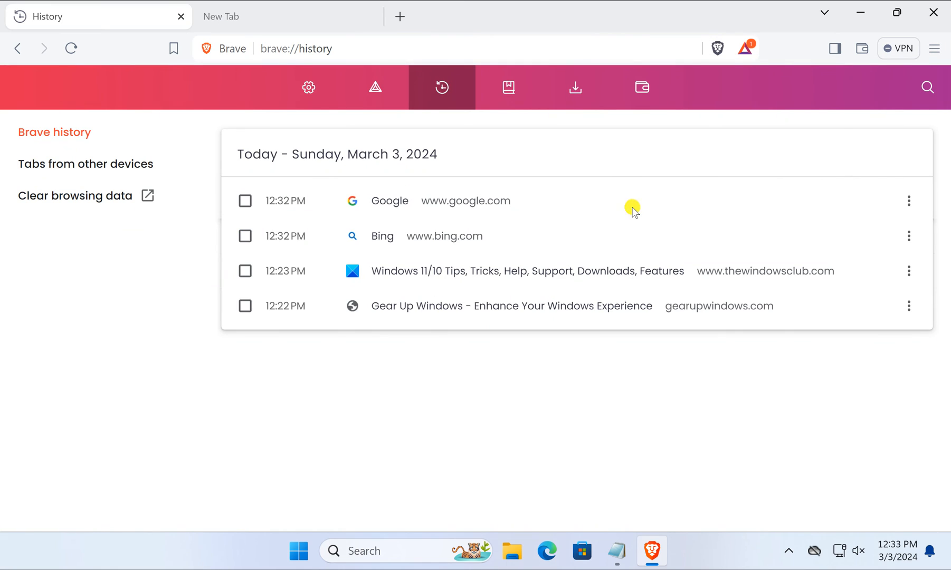
{"action": "mouse_move", "coordinate": [322, 273]}
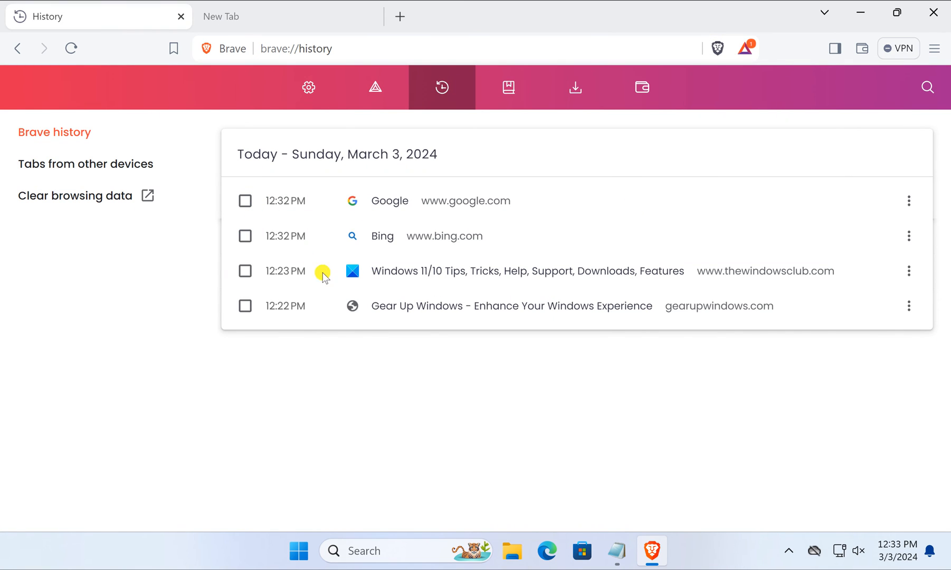
{"action": "mouse_move", "coordinate": [388, 281]}
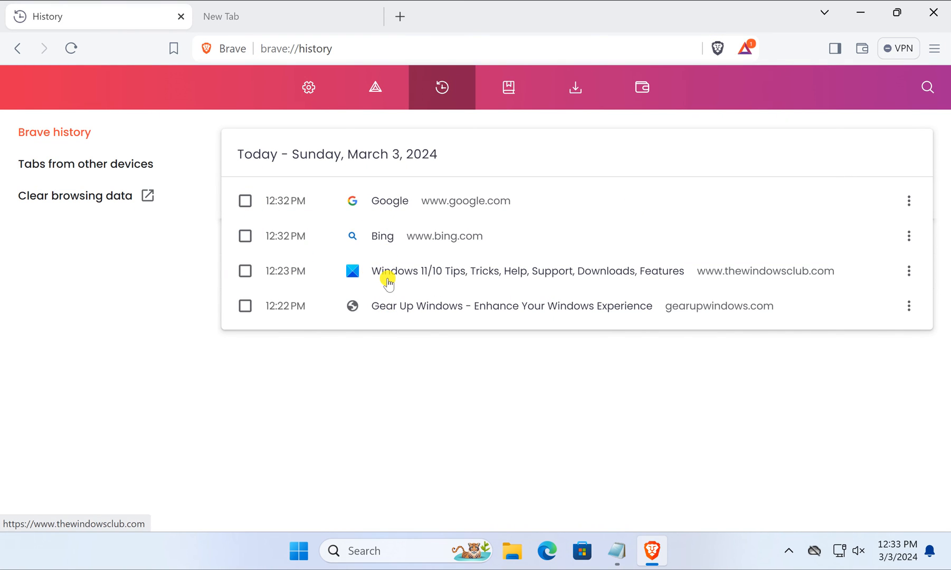
{"action": "mouse_move", "coordinate": [388, 279]}
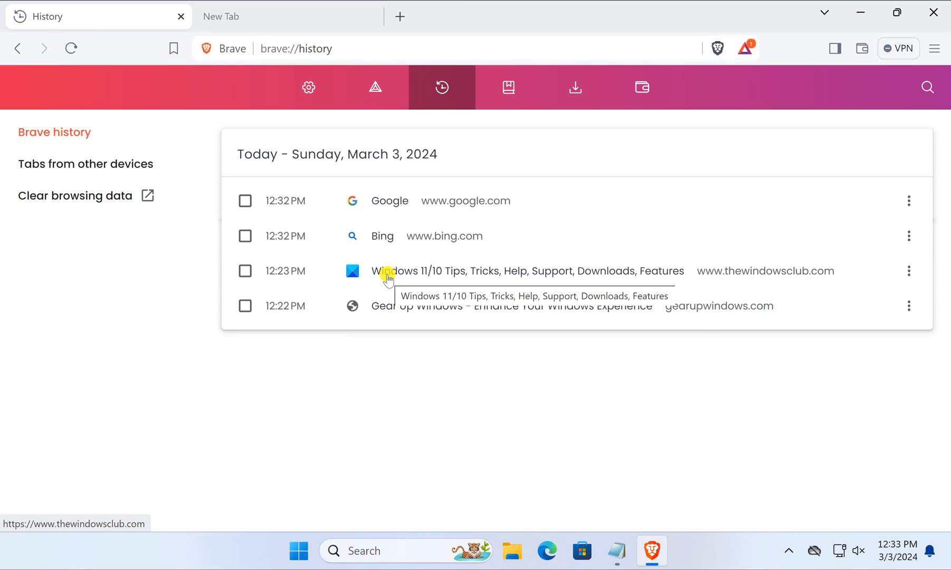